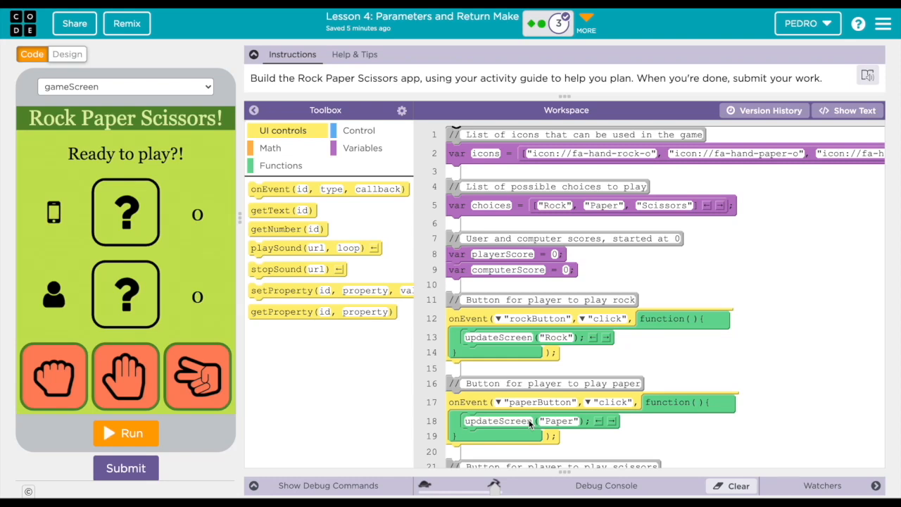
{"action": "mouse_move", "coordinate": [479, 172]}
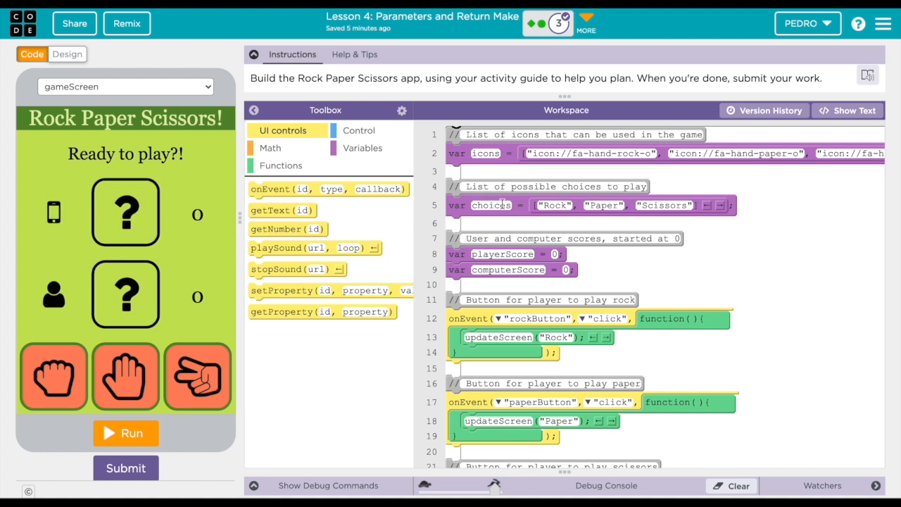
{"action": "mouse_move", "coordinate": [560, 173]}
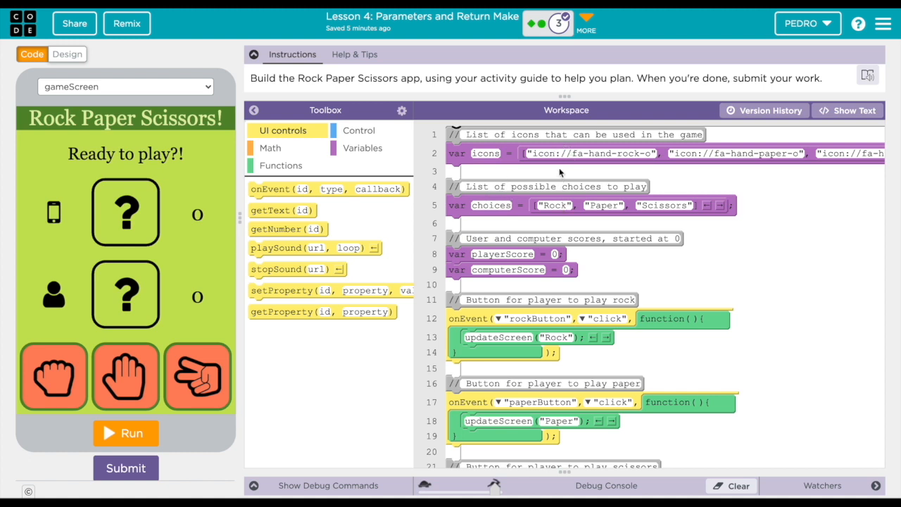
{"action": "mouse_move", "coordinate": [572, 275]}
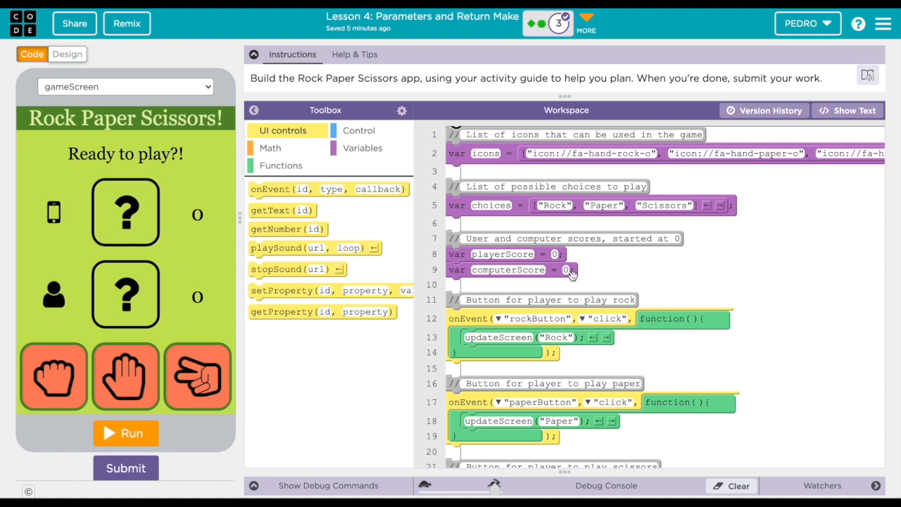
- Scroll through the decideWinner function to review its rock-paper-scissors comparisons
{"action": "scroll", "scroll_direction": "down", "scroll_amount": 3}
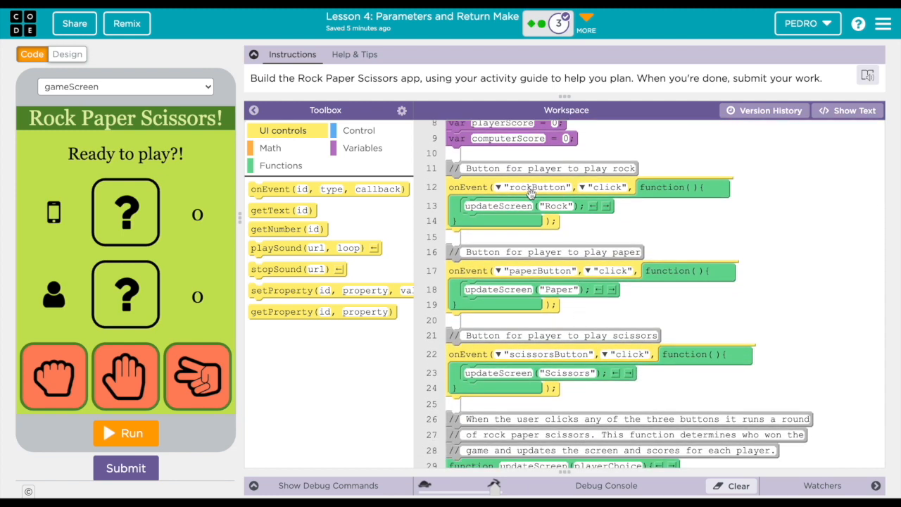
{"action": "mouse_move", "coordinate": [528, 294]}
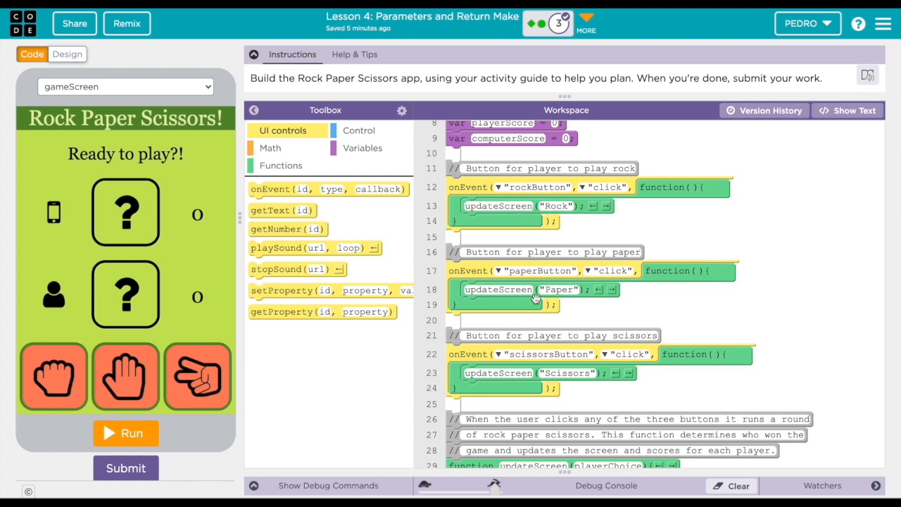
{"action": "scroll", "scroll_direction": "down", "scroll_amount": 3}
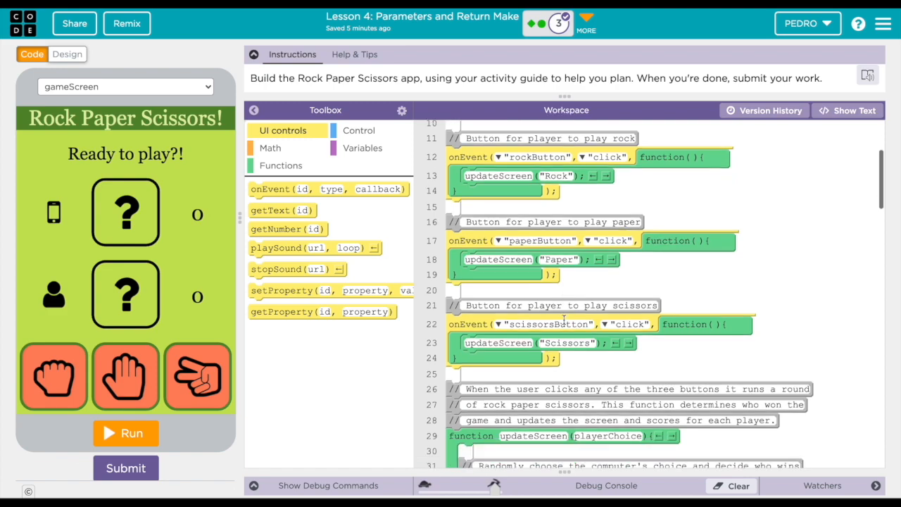
{"action": "scroll", "scroll_direction": "down", "scroll_amount": 3}
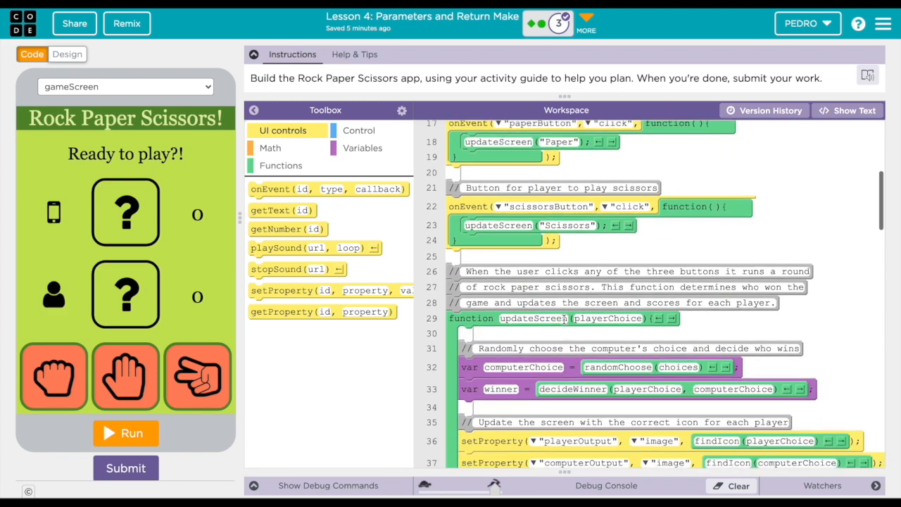
{"action": "scroll", "scroll_direction": "down", "scroll_amount": 3}
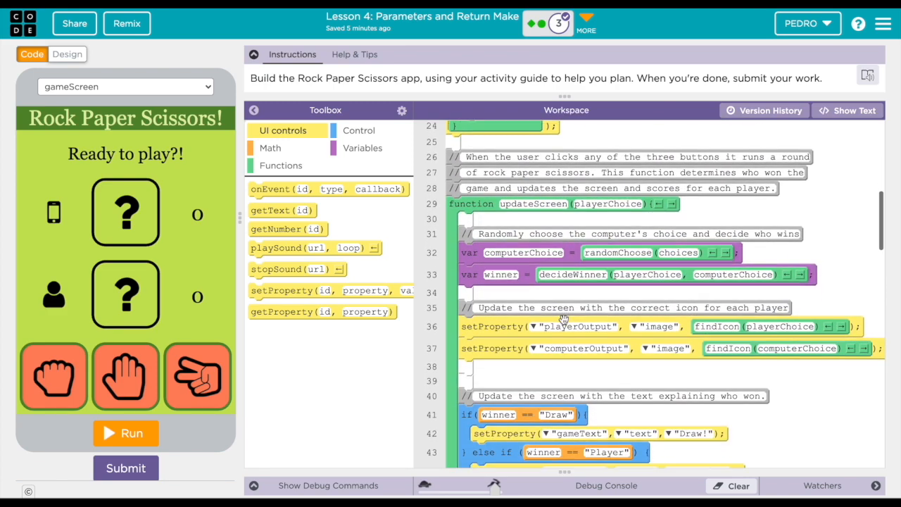
{"action": "scroll", "scroll_direction": "down", "scroll_amount": 3}
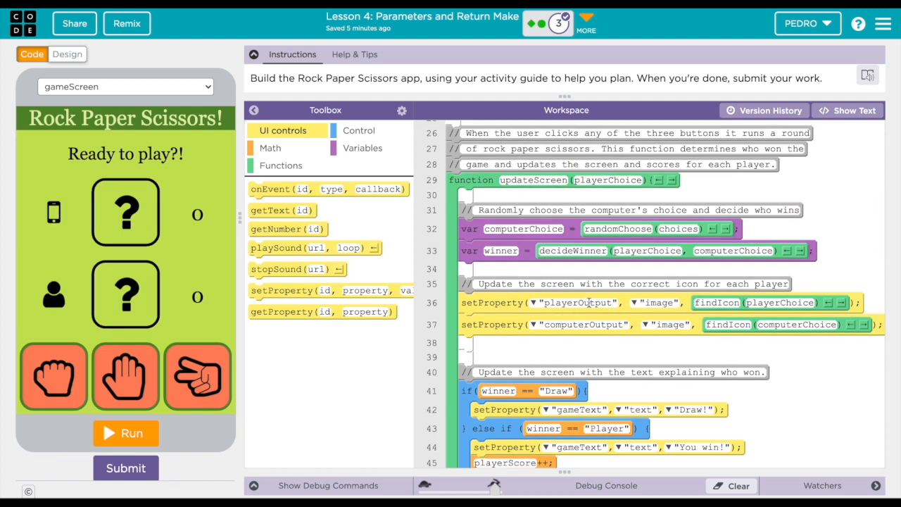
{"action": "scroll", "scroll_direction": "down", "scroll_amount": 3}
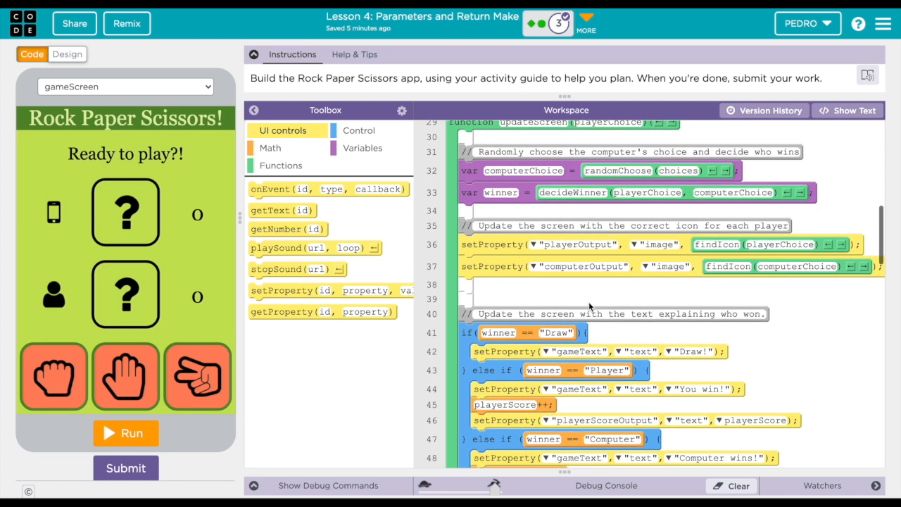
{"action": "scroll", "scroll_direction": "down", "scroll_amount": 3}
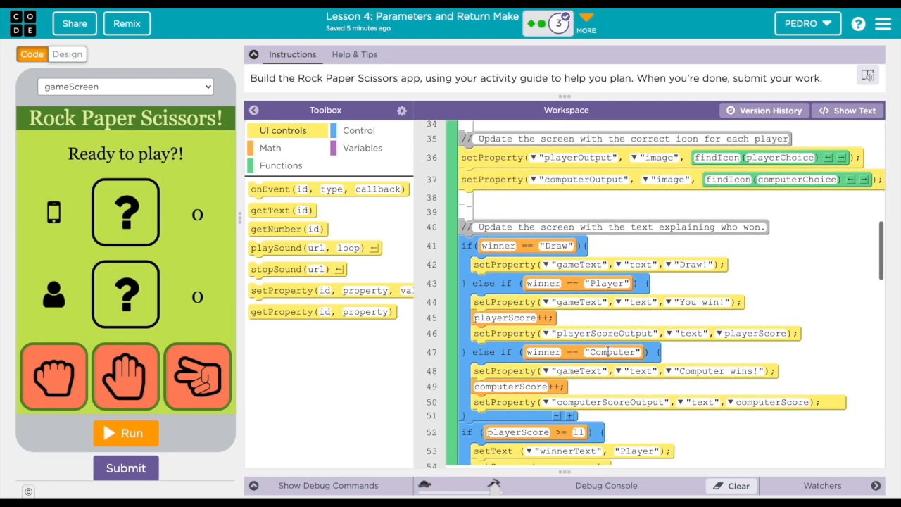
{"action": "scroll", "scroll_direction": "down", "scroll_amount": 3}
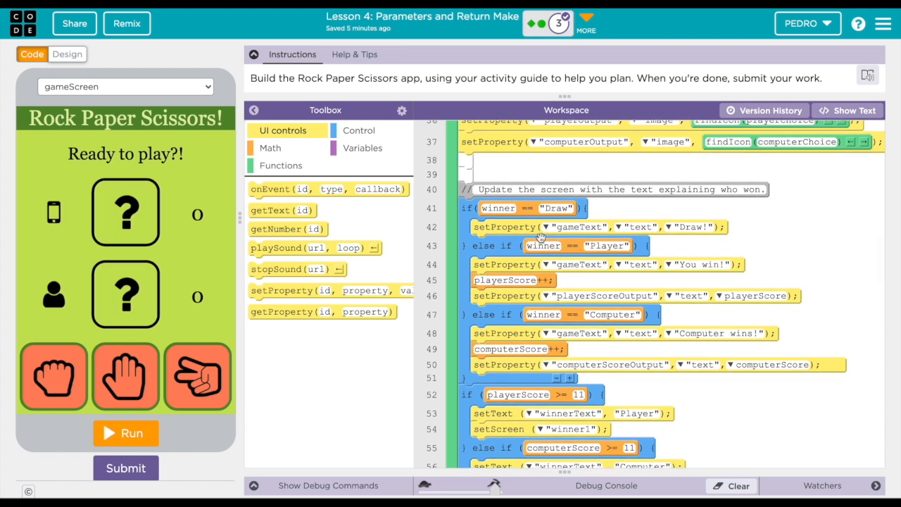
{"action": "mouse_move", "coordinate": [616, 218]}
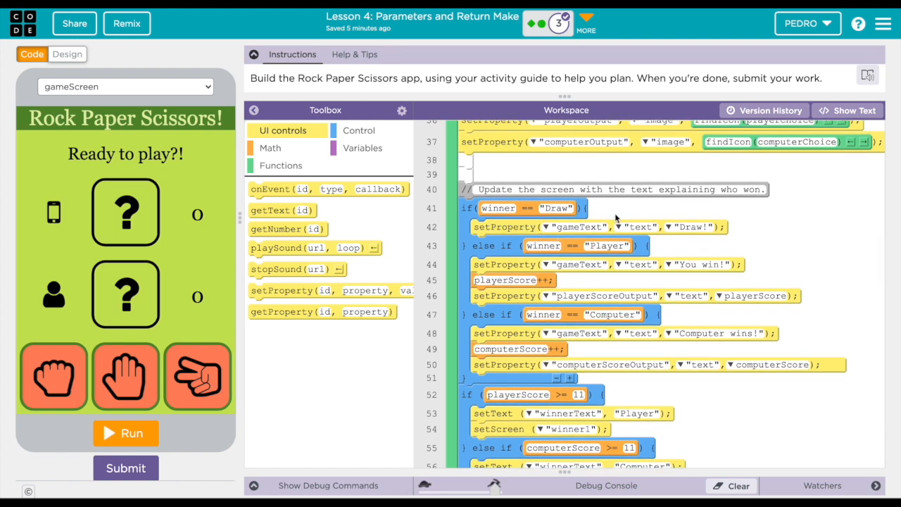
{"action": "mouse_move", "coordinate": [688, 253]}
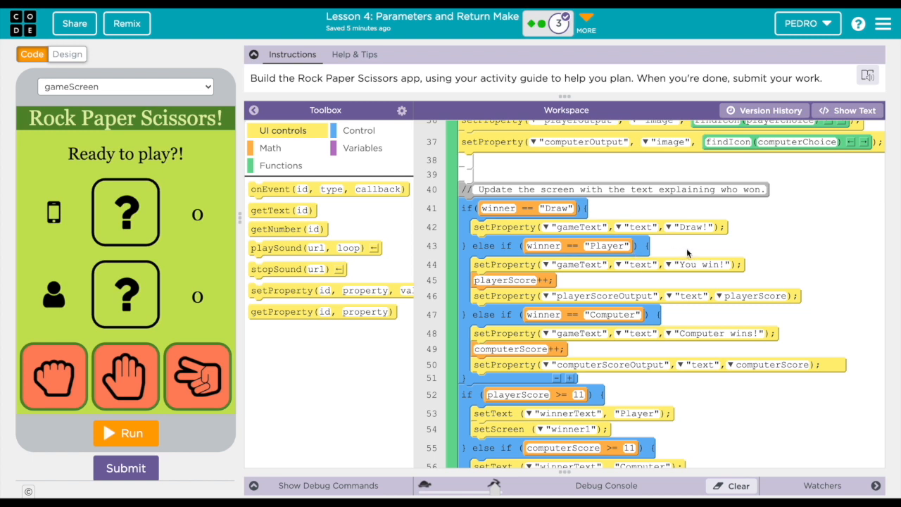
{"action": "mouse_move", "coordinate": [372, 276]}
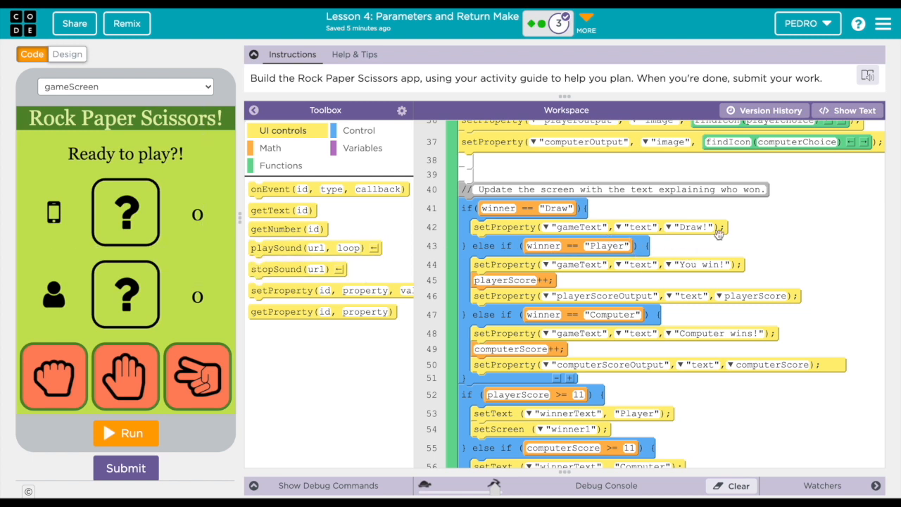
{"action": "scroll", "scroll_direction": "down", "scroll_amount": 3}
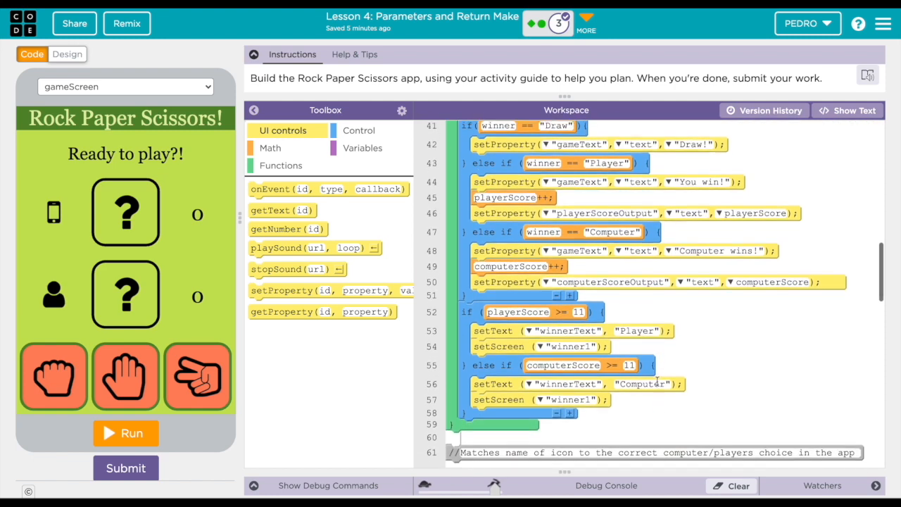
{"action": "scroll", "scroll_direction": "down", "scroll_amount": 3}
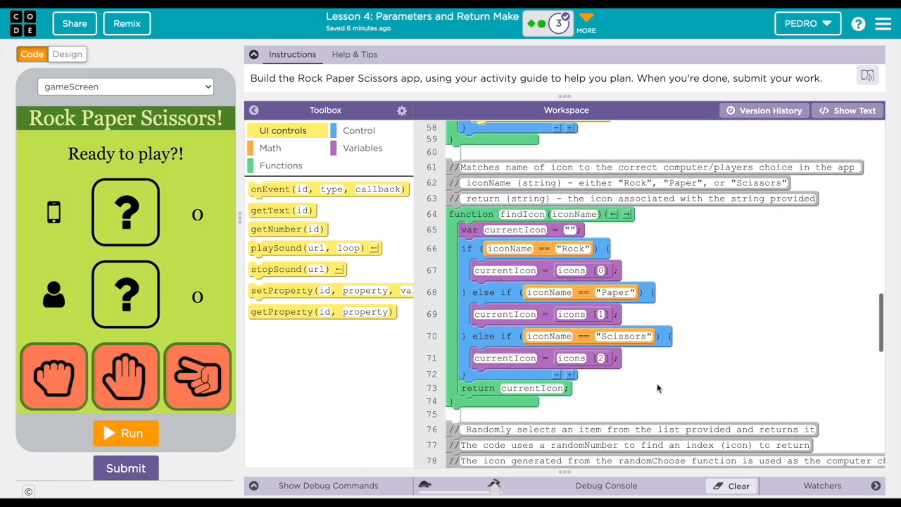
{"action": "scroll", "scroll_direction": "down", "scroll_amount": 3}
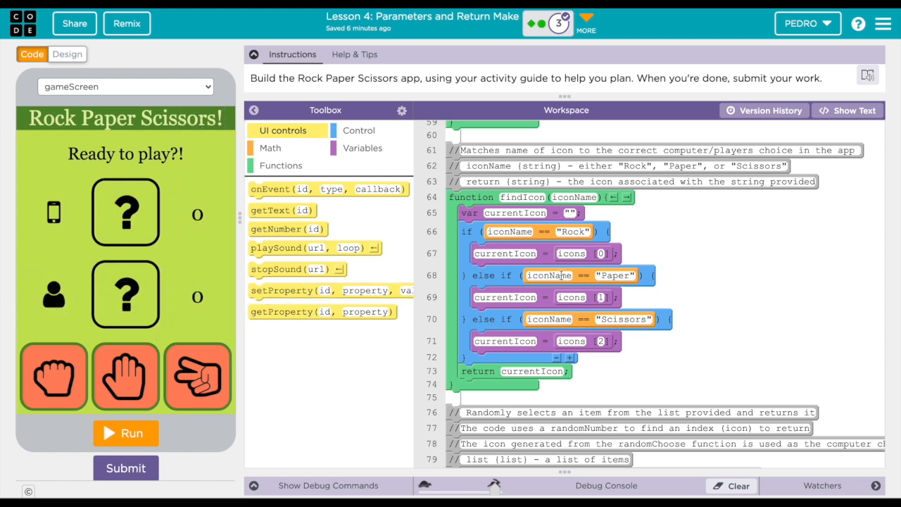
{"action": "mouse_move", "coordinate": [620, 291]}
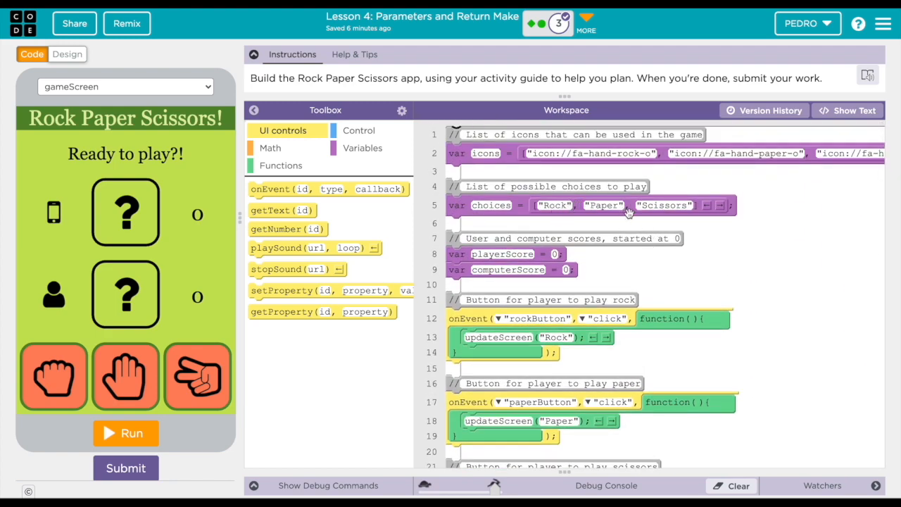
{"action": "scroll", "scroll_direction": "down", "scroll_amount": 3}
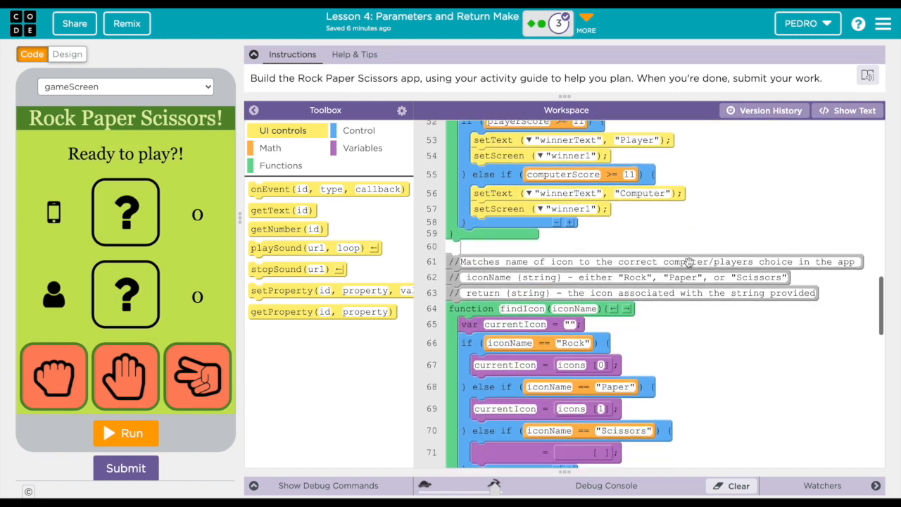
{"action": "scroll", "scroll_direction": "down", "scroll_amount": 3}
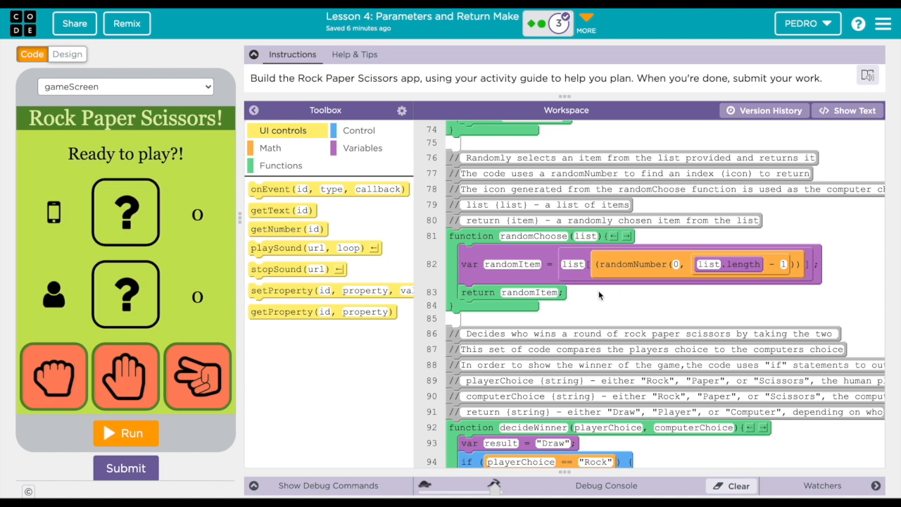
{"action": "mouse_move", "coordinate": [601, 281]}
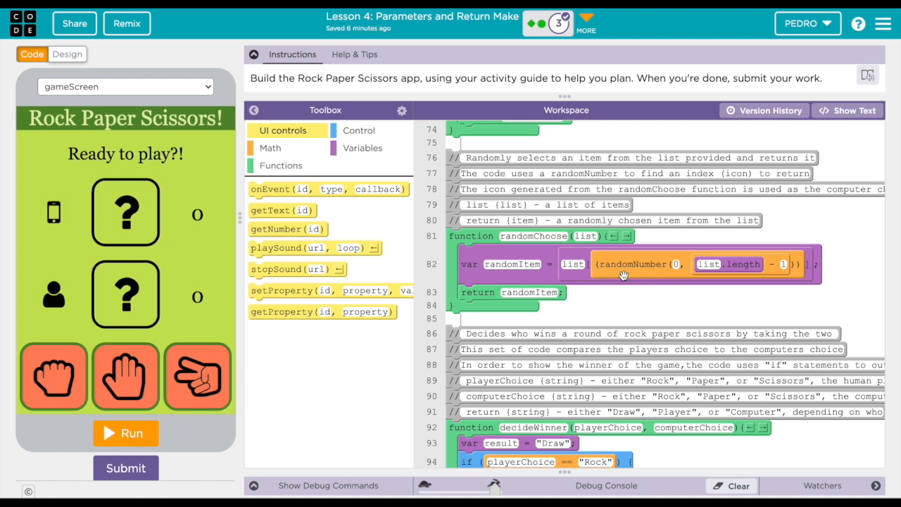
{"action": "mouse_move", "coordinate": [643, 308]}
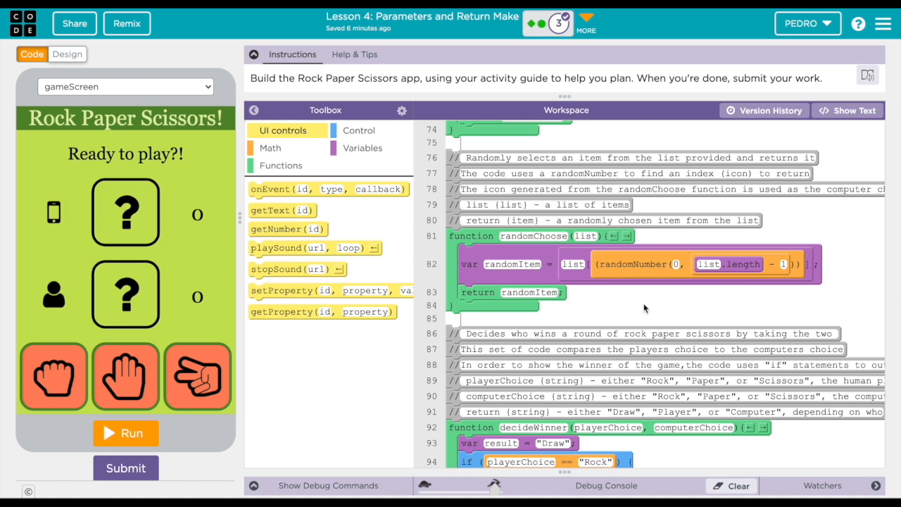
{"action": "mouse_move", "coordinate": [745, 270]}
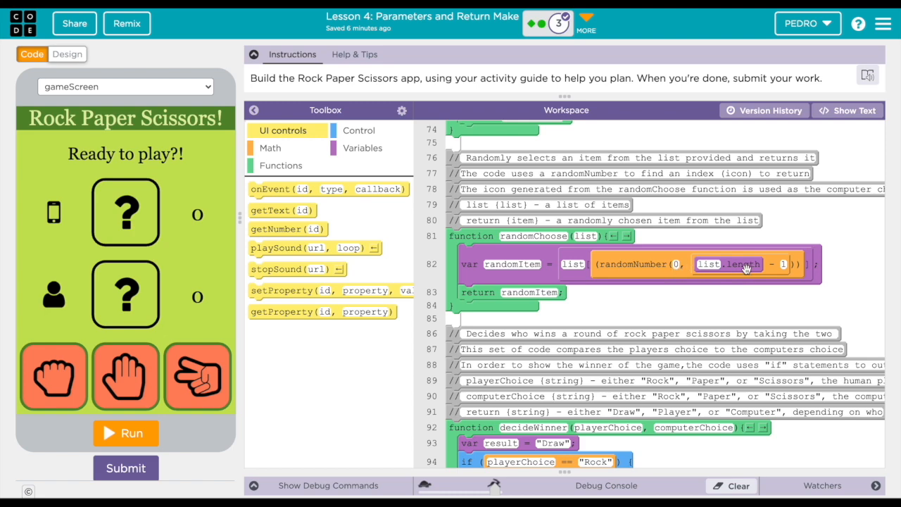
{"action": "scroll", "scroll_direction": "down", "scroll_amount": 3}
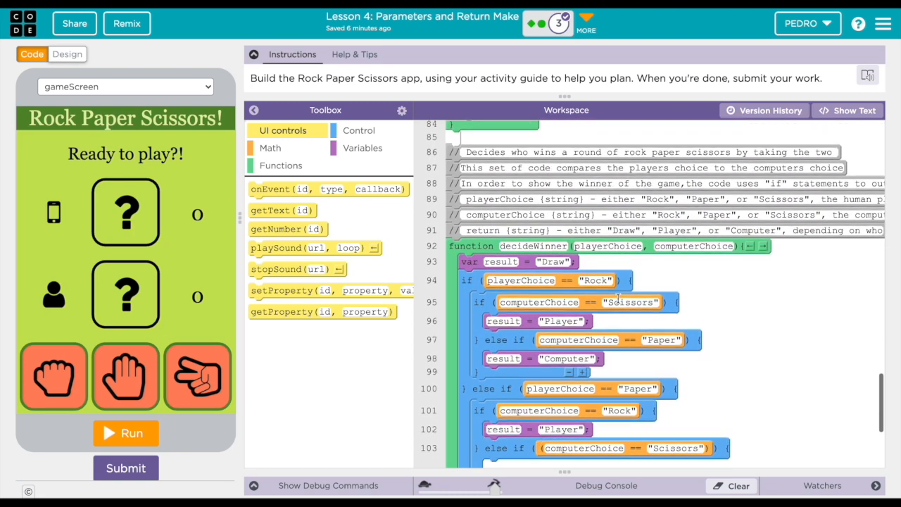
{"action": "scroll", "scroll_direction": "down", "scroll_amount": 3}
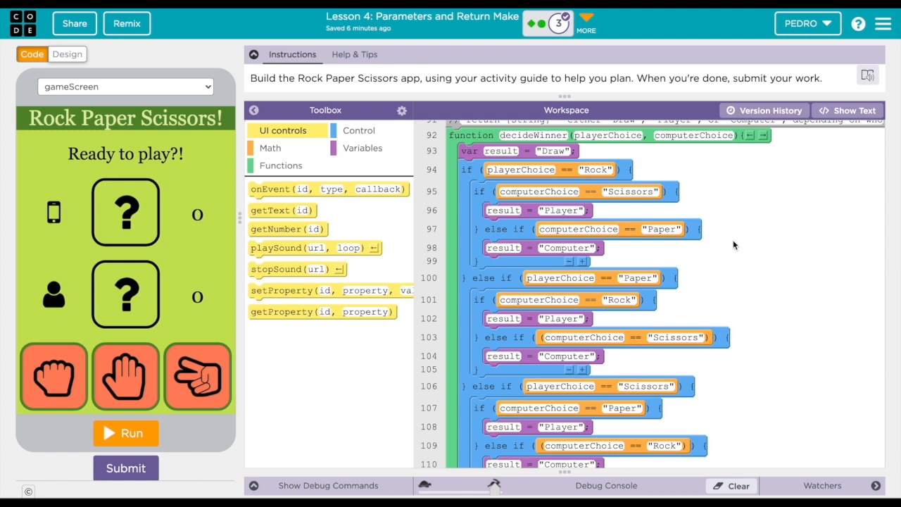
{"action": "mouse_move", "coordinate": [695, 256]}
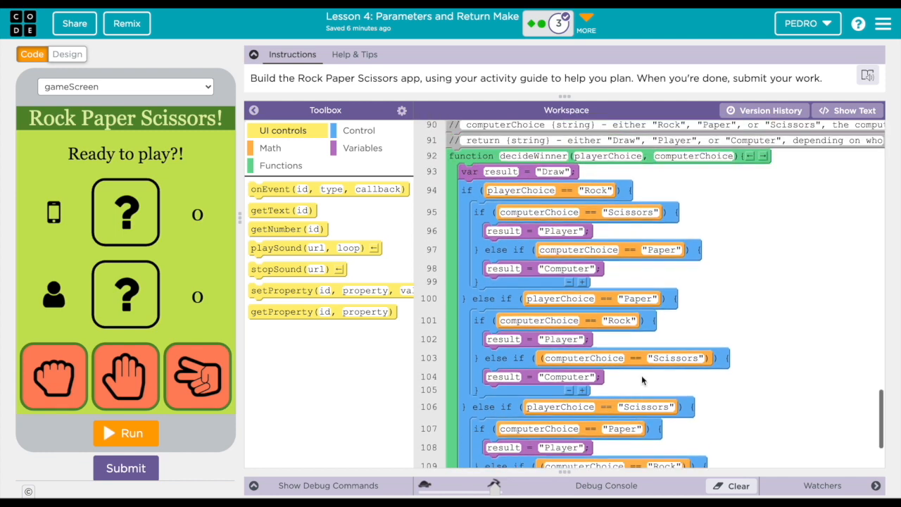
{"action": "mouse_move", "coordinate": [577, 169]}
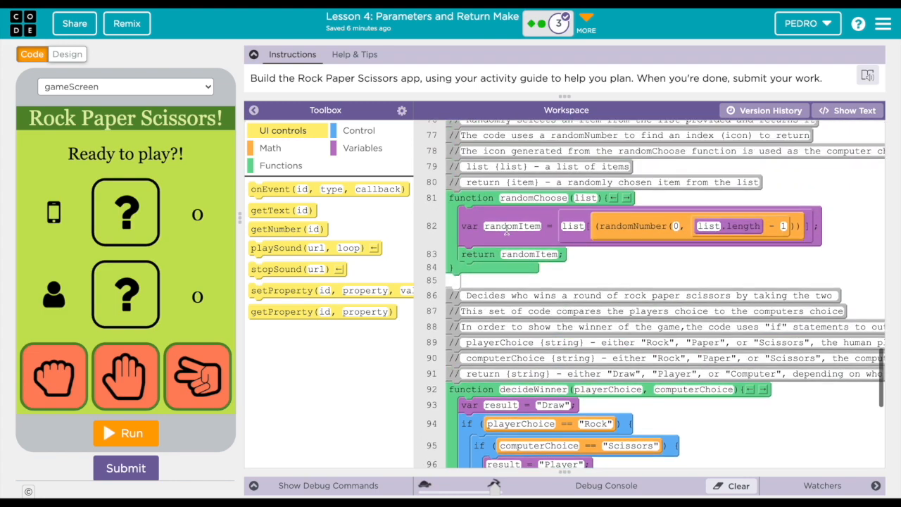
{"action": "scroll", "scroll_direction": "down", "scroll_amount": 3}
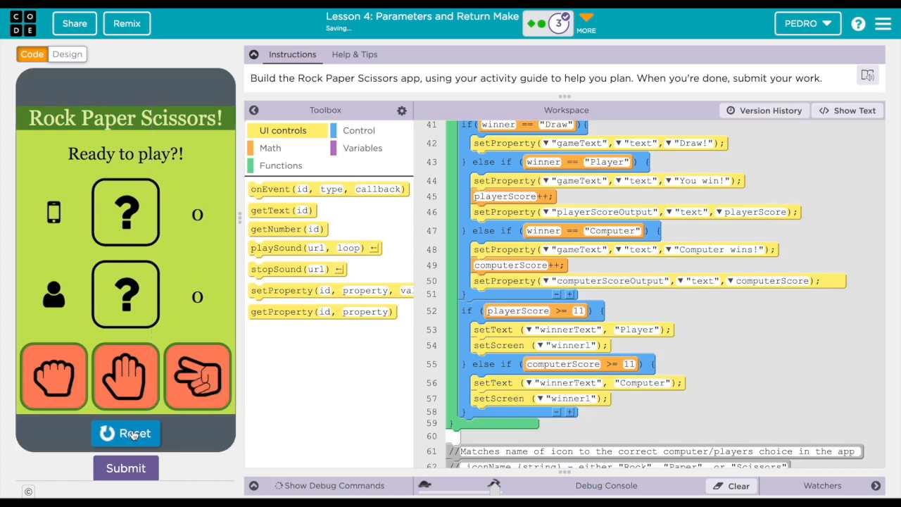
- Play six rounds choosing paper until the winner screen names Player
{"action": "left_click", "coordinate": [125, 377]}
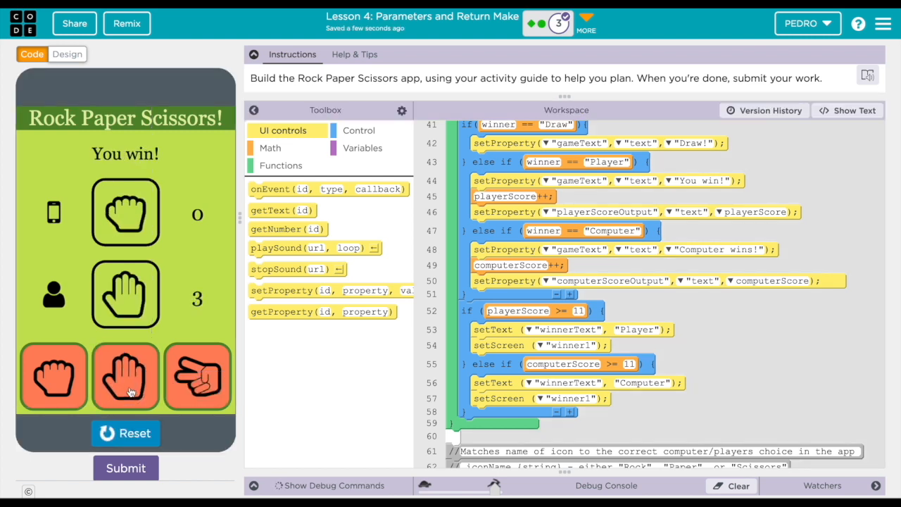
{"action": "left_click", "coordinate": [125, 376]}
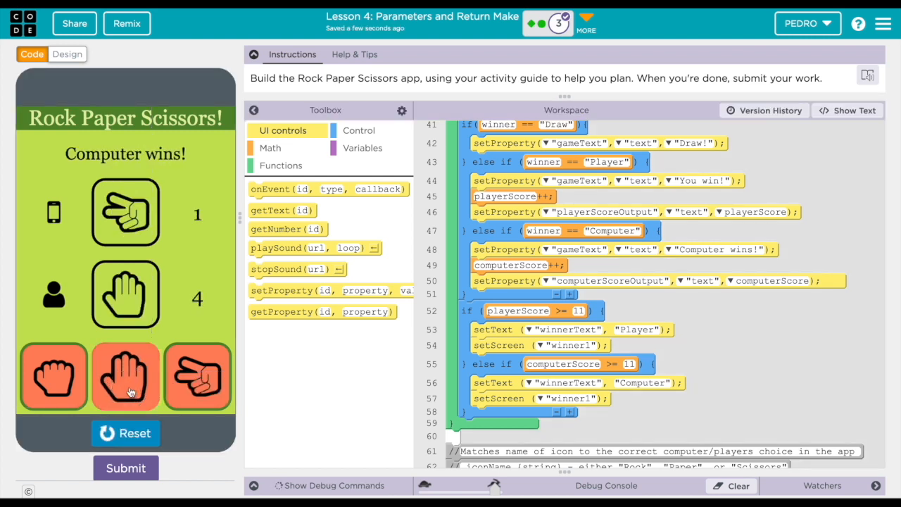
{"action": "left_click", "coordinate": [125, 377]}
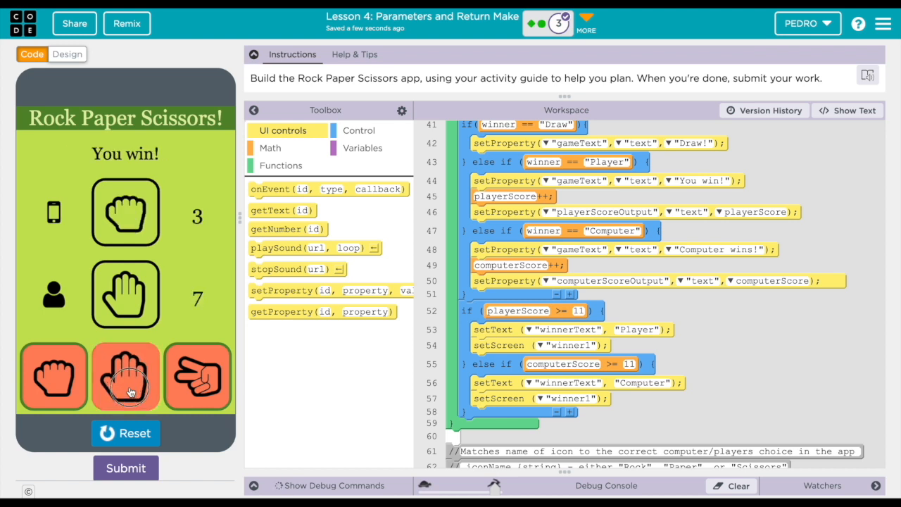
{"action": "left_click", "coordinate": [125, 376]}
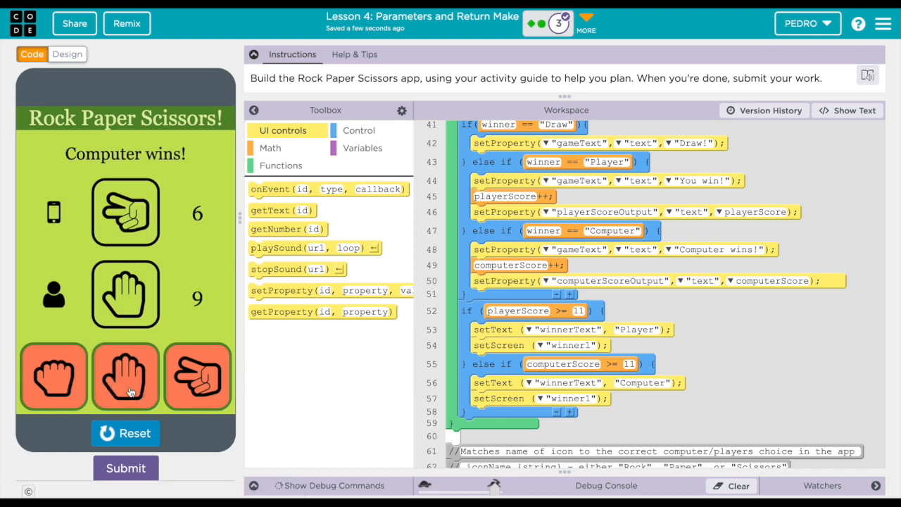
{"action": "left_click", "coordinate": [125, 376]}
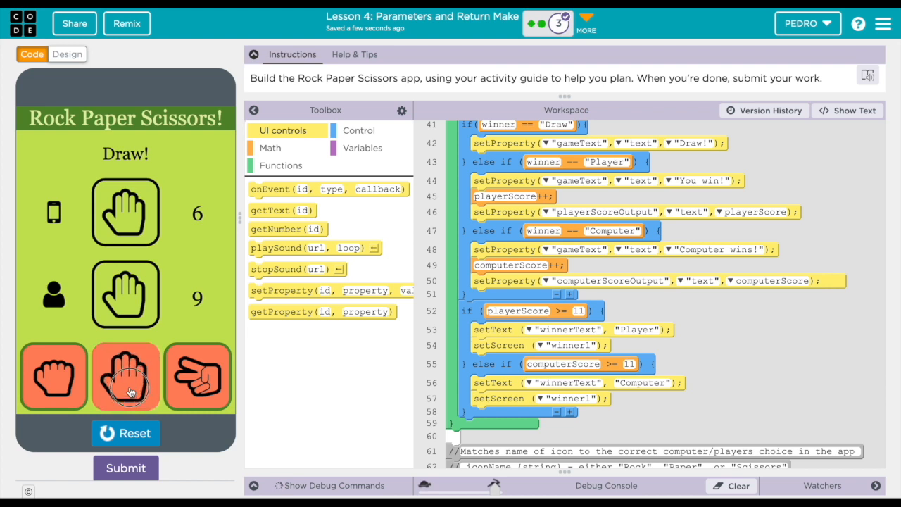
{"action": "left_click", "coordinate": [126, 375]}
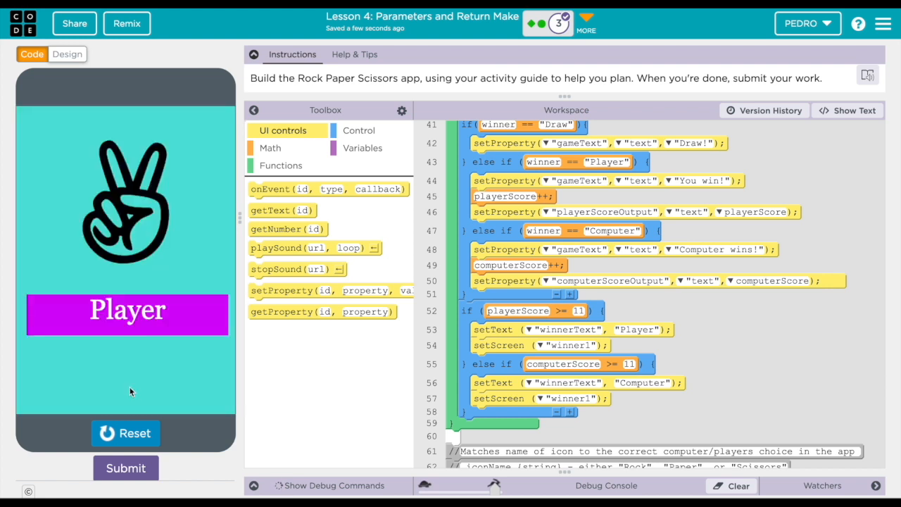